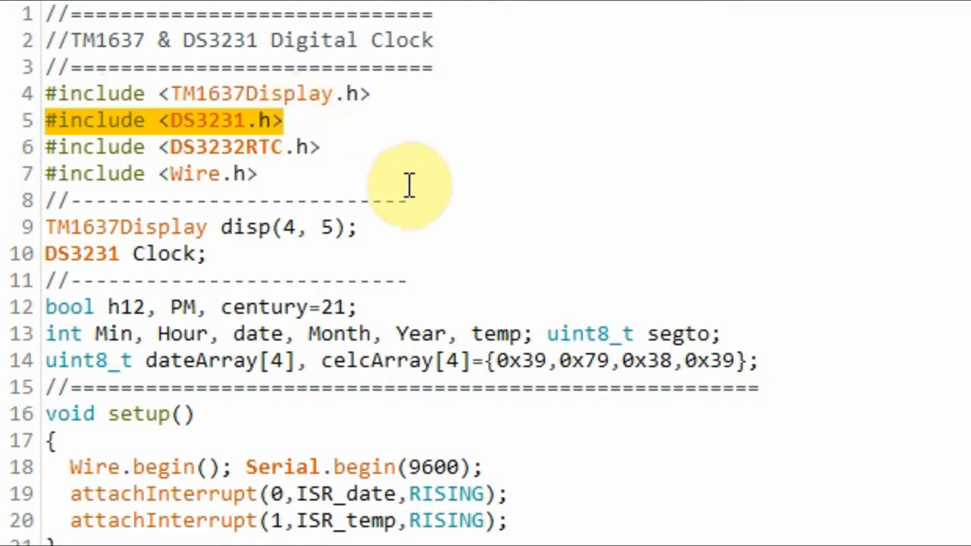
mouse_move(197, 146)
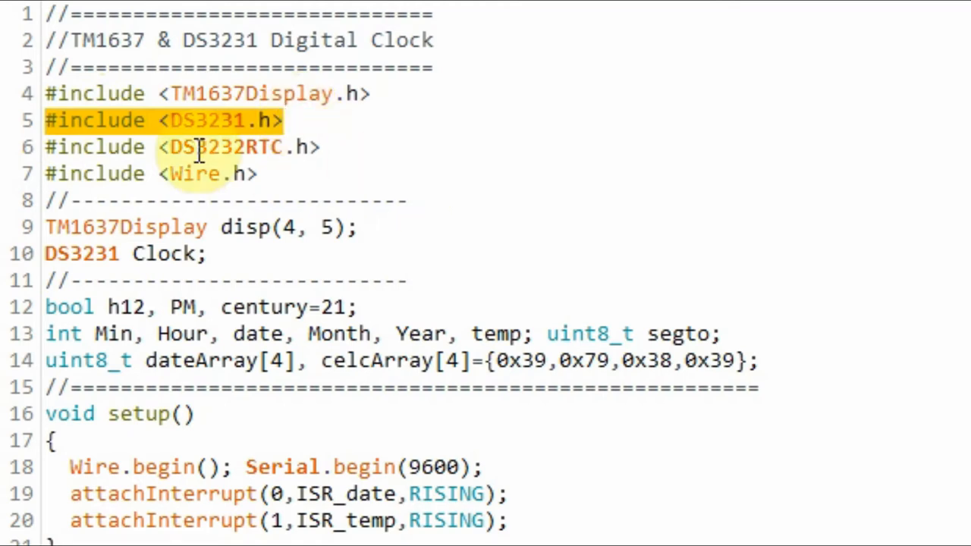
Step: Point out the DS3232RTC include and the disp and Clock object declarations
click(326, 145)
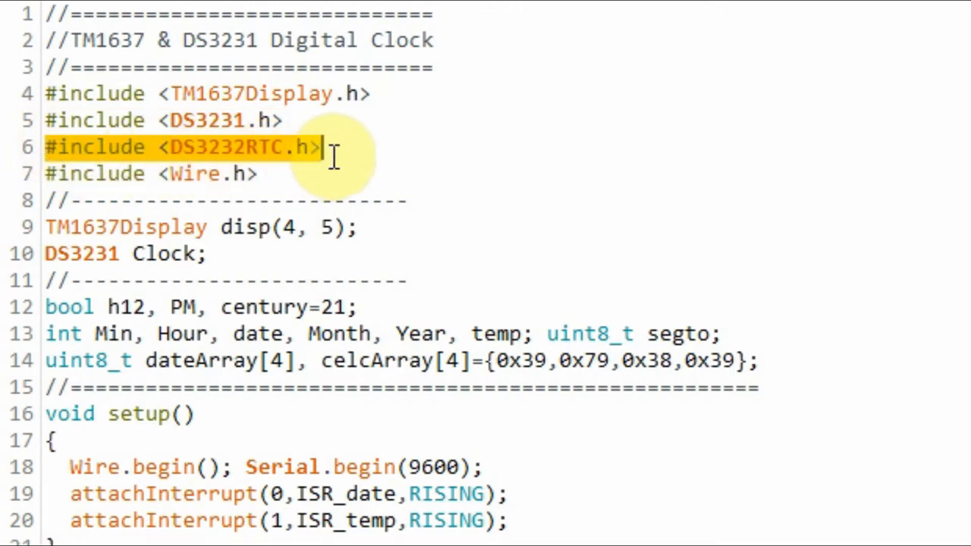
mouse_move(461, 233)
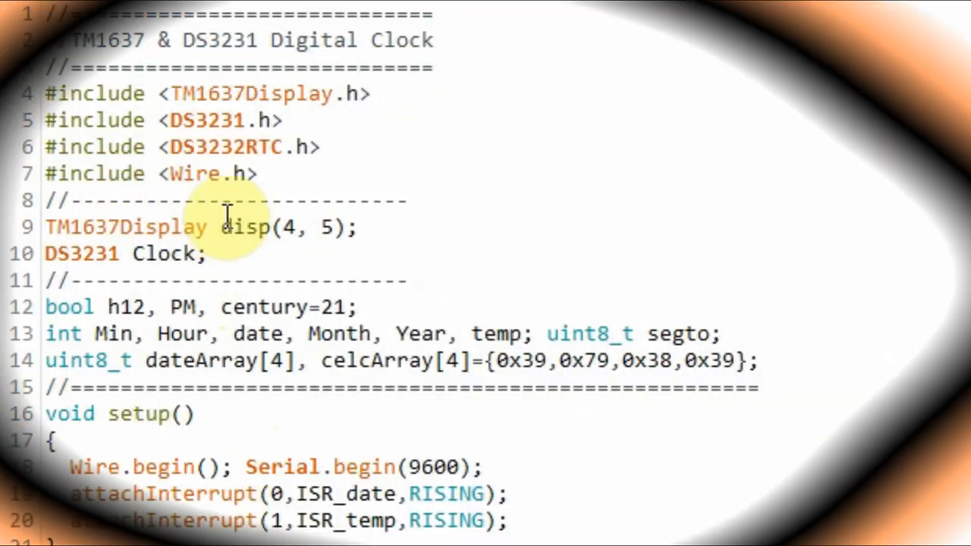
double_click(243, 228)
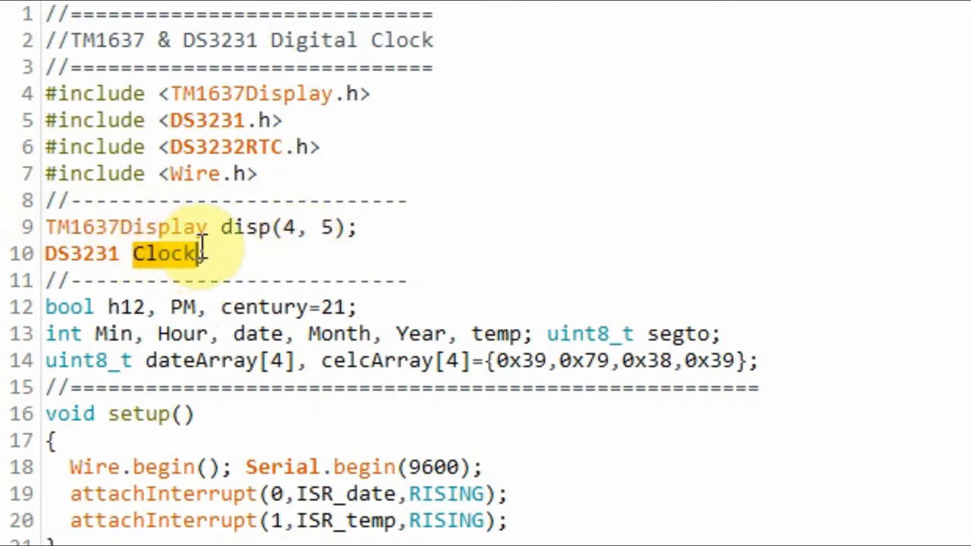
double_click(82, 252)
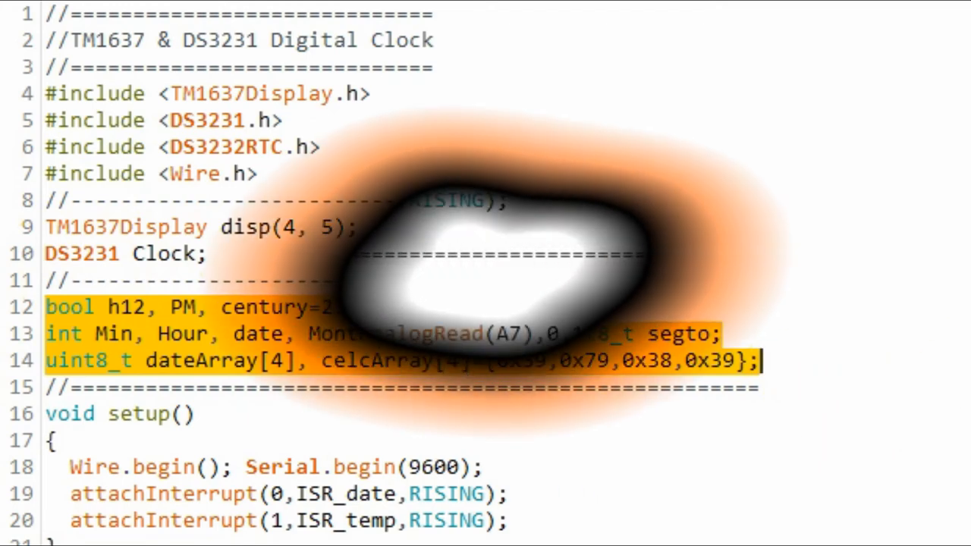
Step: Bring setup into view and mark the ISR_temp rising-edge interrupt attachment
scroll(down, 3)
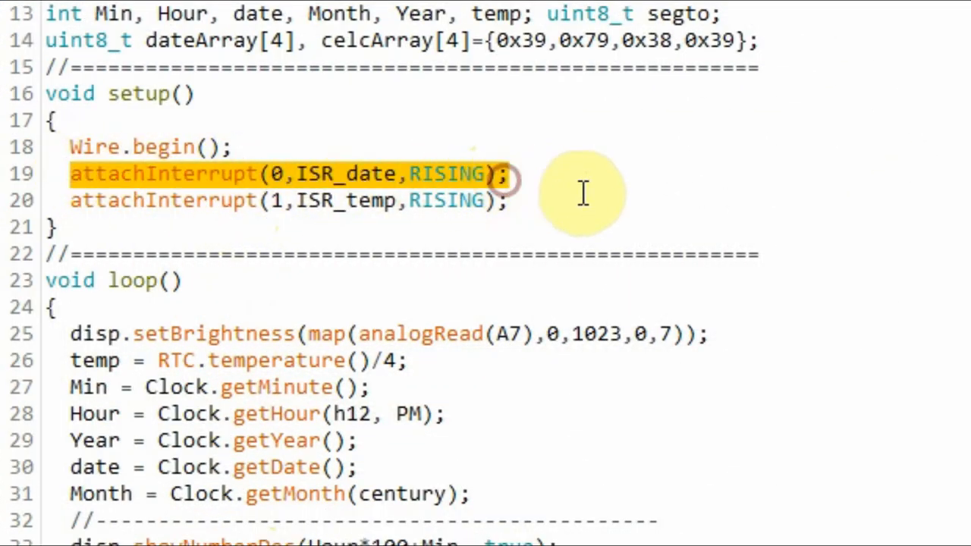
mouse_move(478, 220)
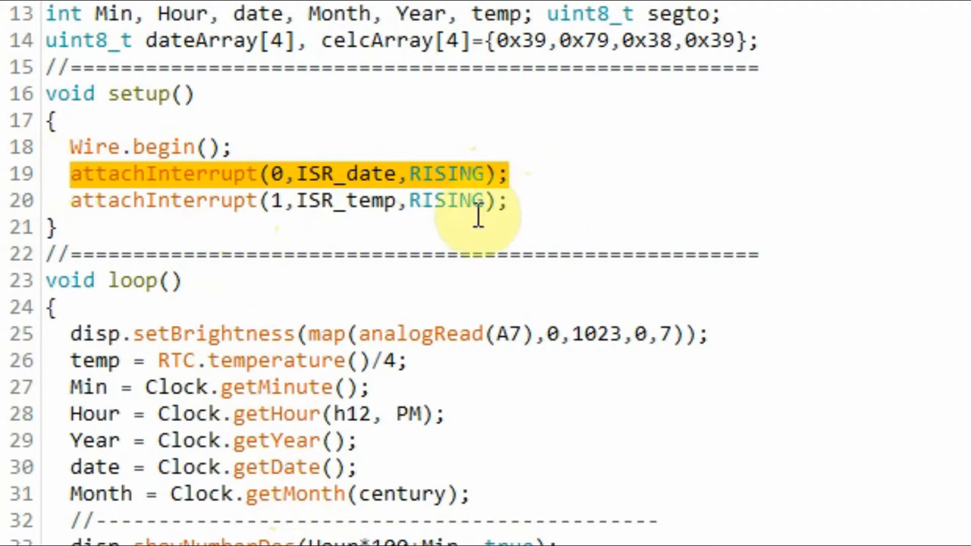
click(452, 200)
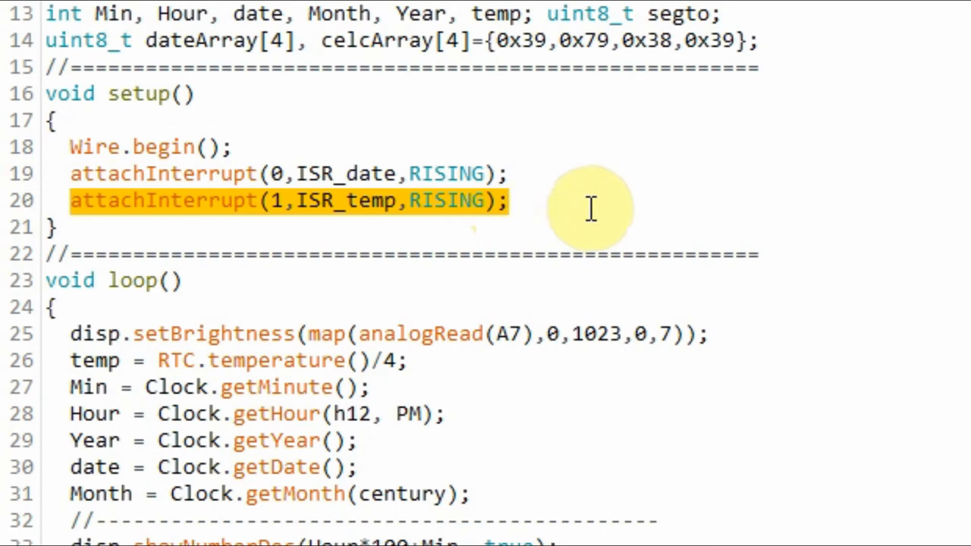
mouse_move(764, 220)
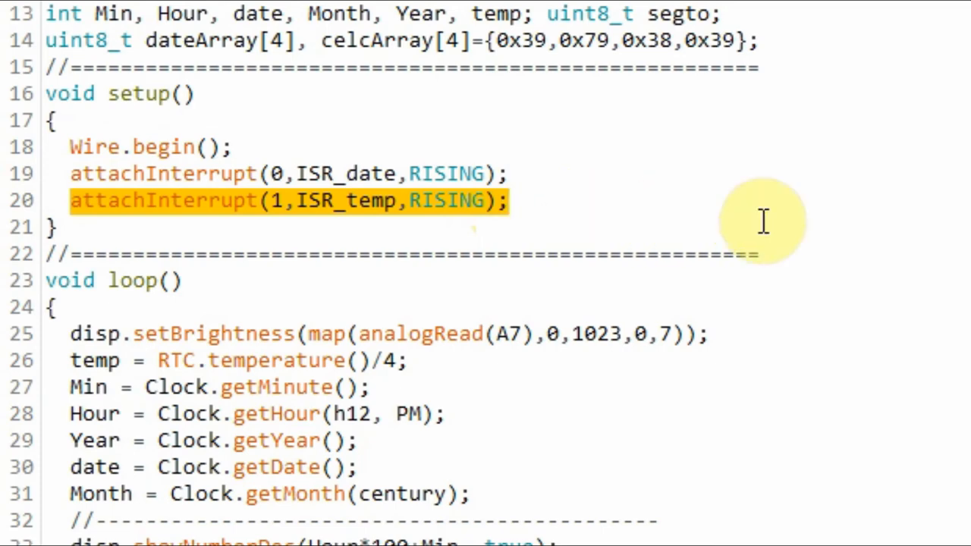
Step: Highlight the loop function header that reads brightness, temperature and time
scroll(down, 3)
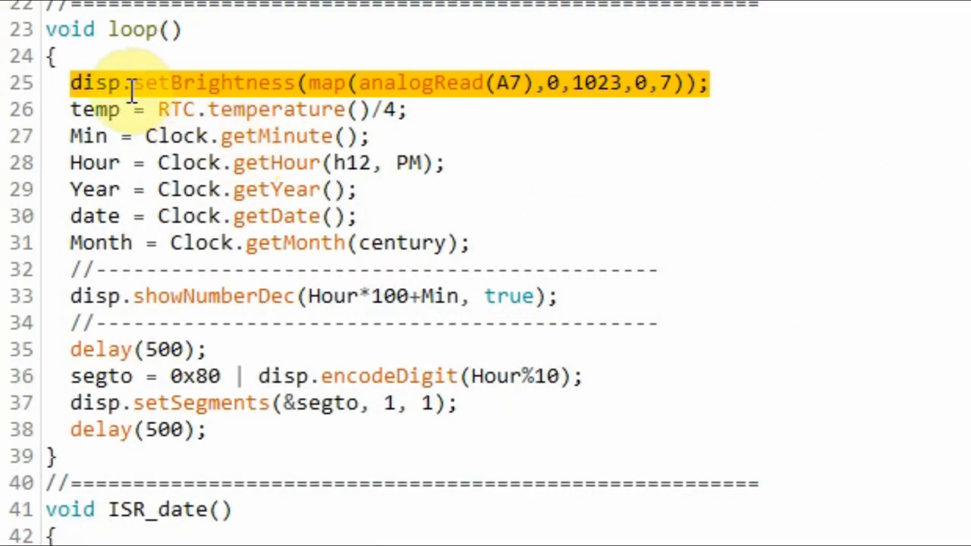
mouse_move(497, 83)
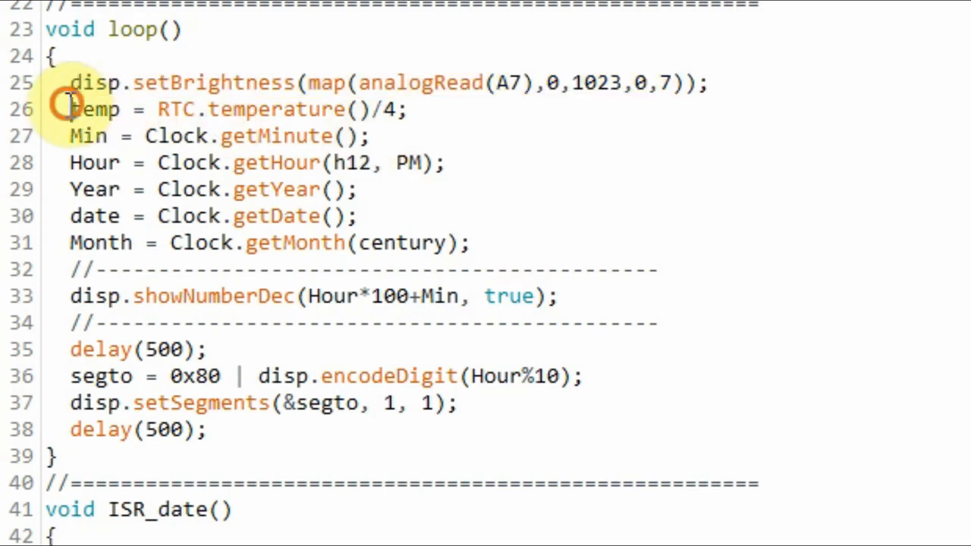
drag(69, 109, 473, 243)
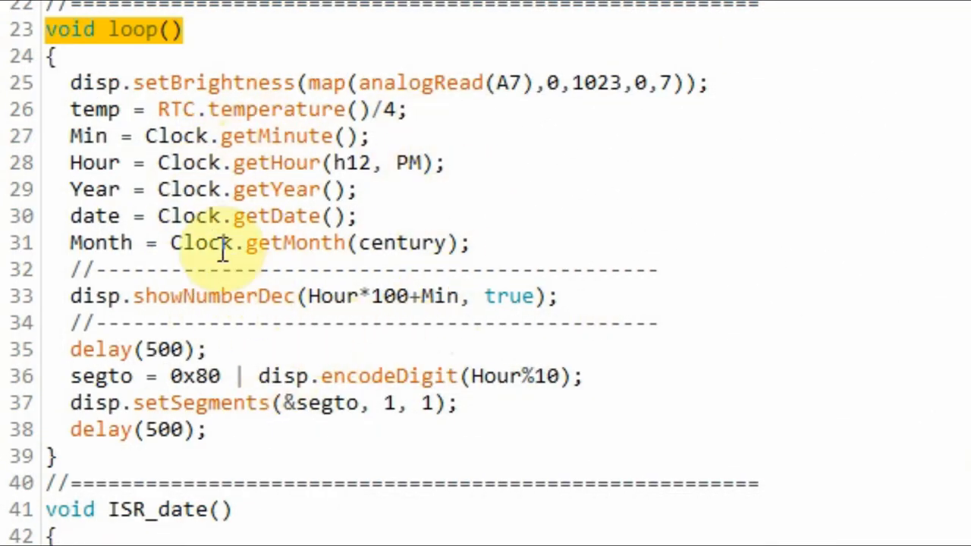
mouse_move(235, 204)
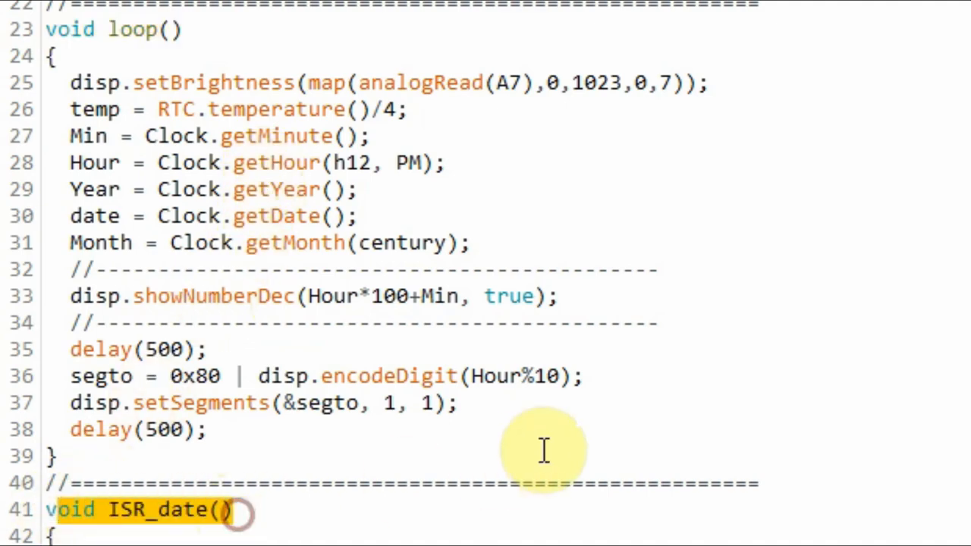
scroll(down, 3)
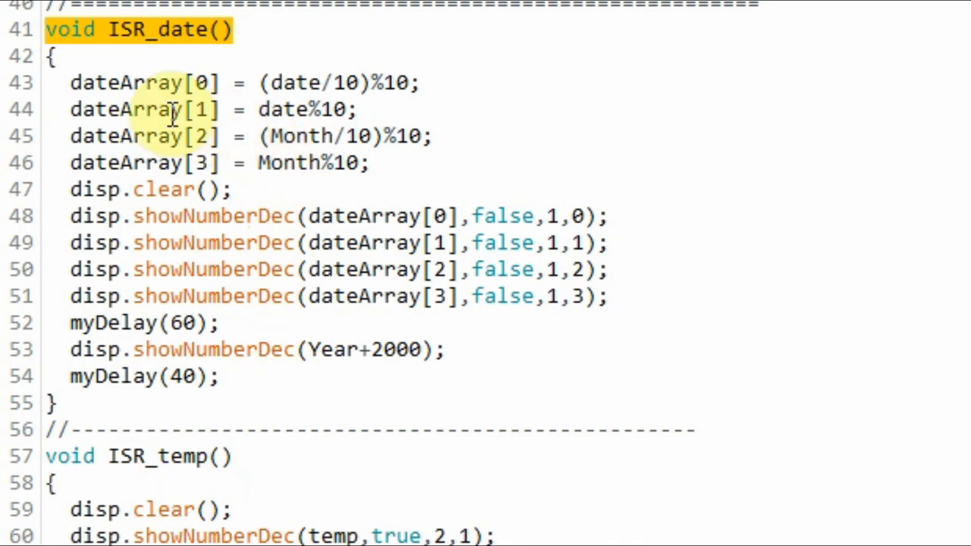
Step: Highlight the year display line inside ISR_date
drag(70, 82, 371, 162)
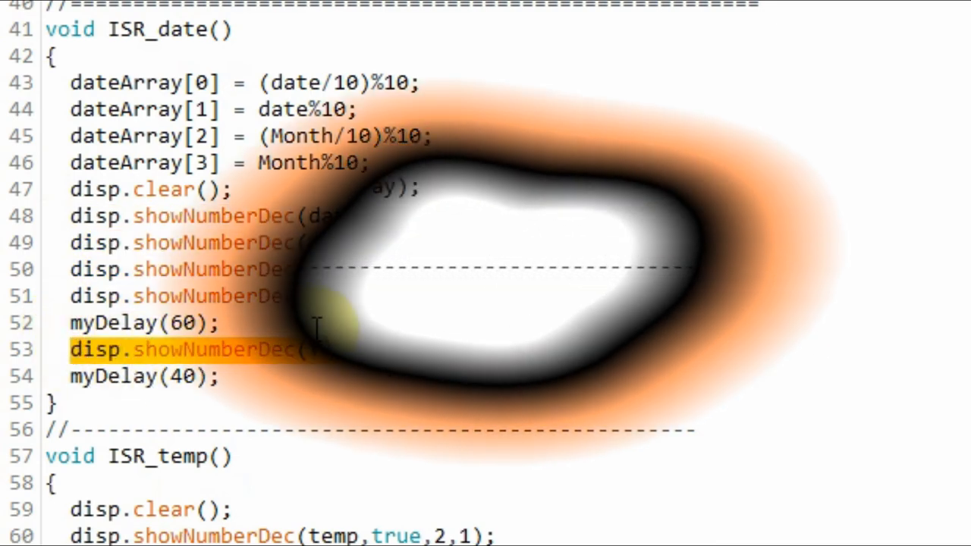
Step: Select the whole disp.showNumberDec(temp,true,2,1) line in ISR_temp
scroll(down, 3)
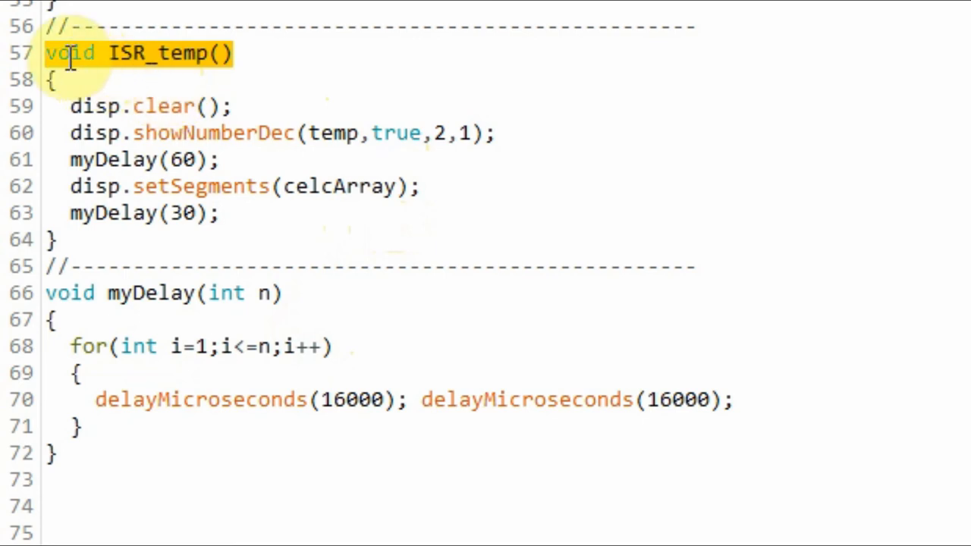
click(82, 134)
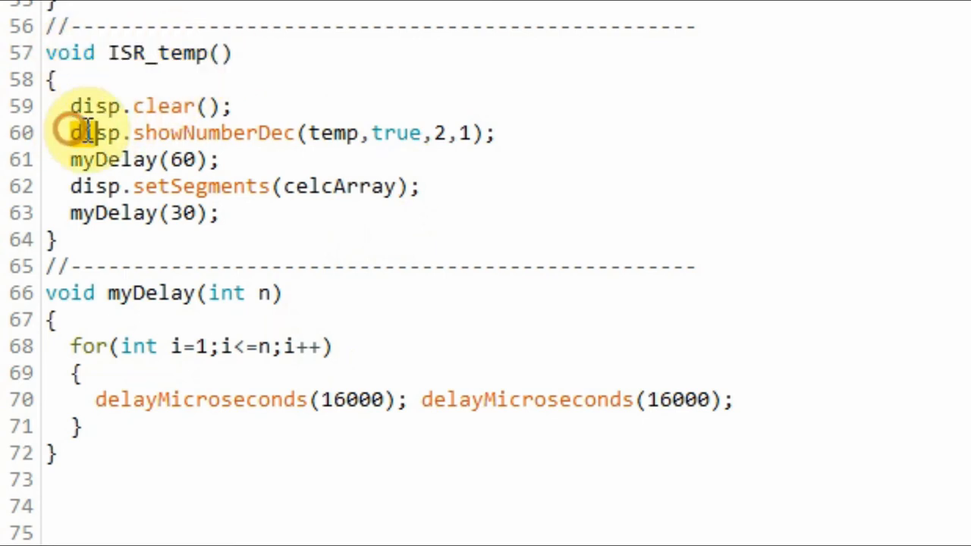
triple_click(281, 133)
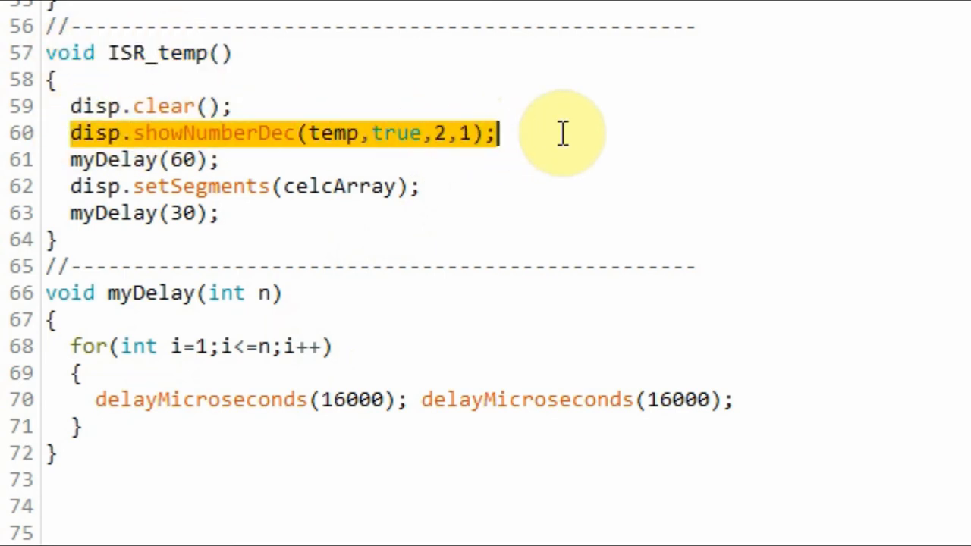